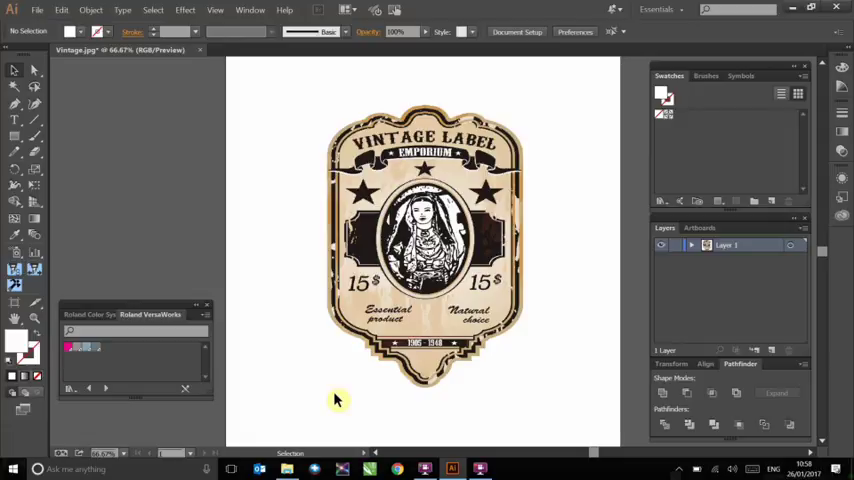
{"action": "mouse_move", "coordinate": [421, 411]}
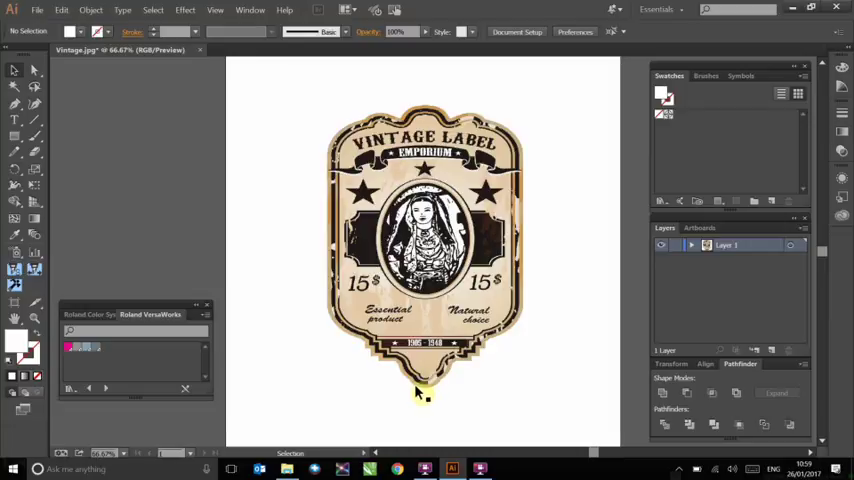
Select the placed vintage label image on the artboard.
{"action": "left_click", "coordinate": [420, 250]}
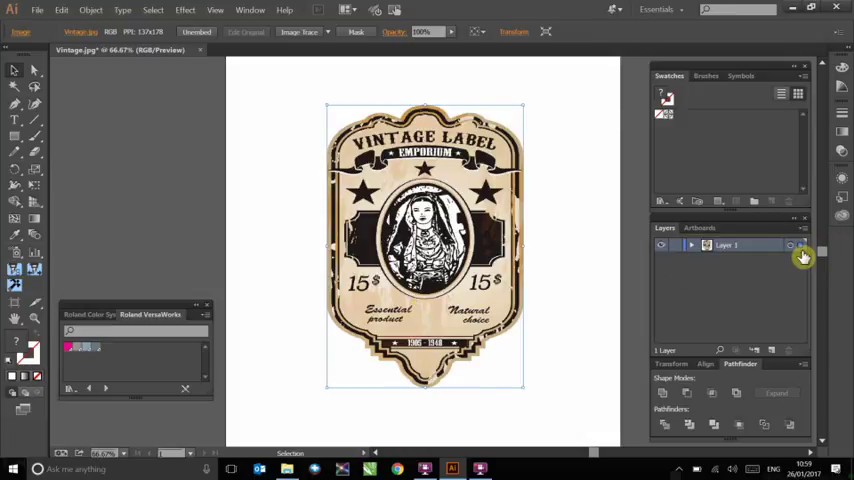
{"action": "mouse_move", "coordinate": [800, 254]}
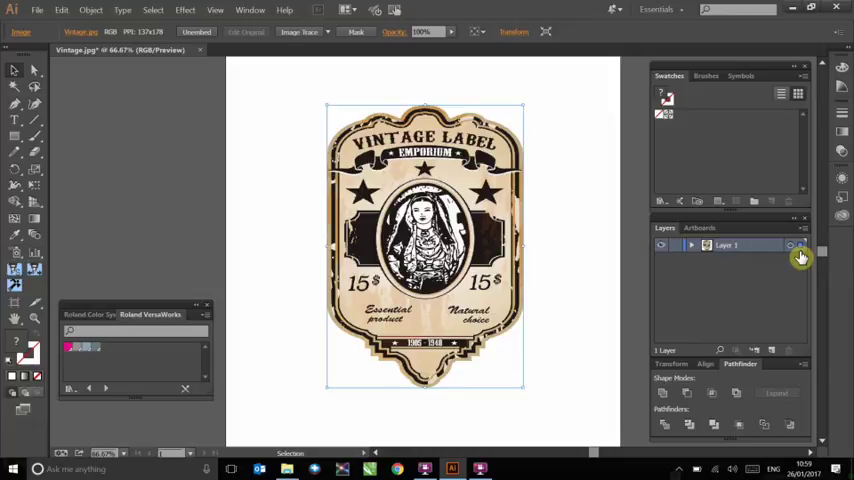
{"action": "mouse_move", "coordinate": [610, 290]}
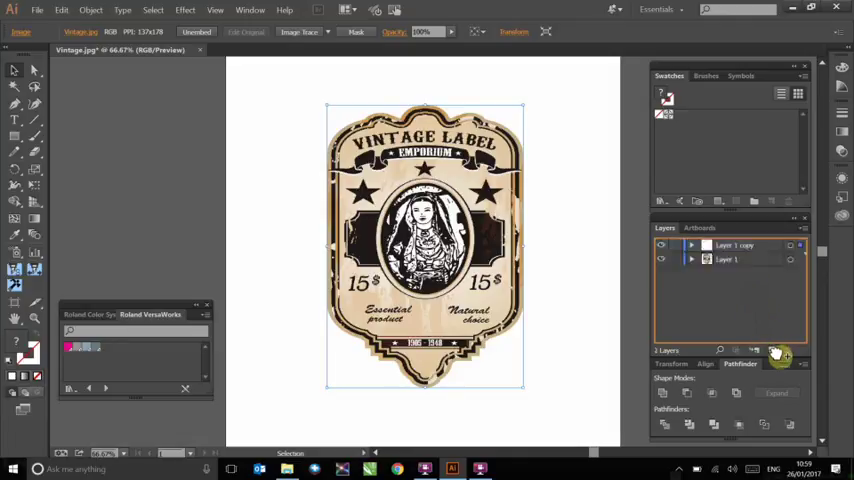
{"action": "mouse_move", "coordinate": [776, 352]}
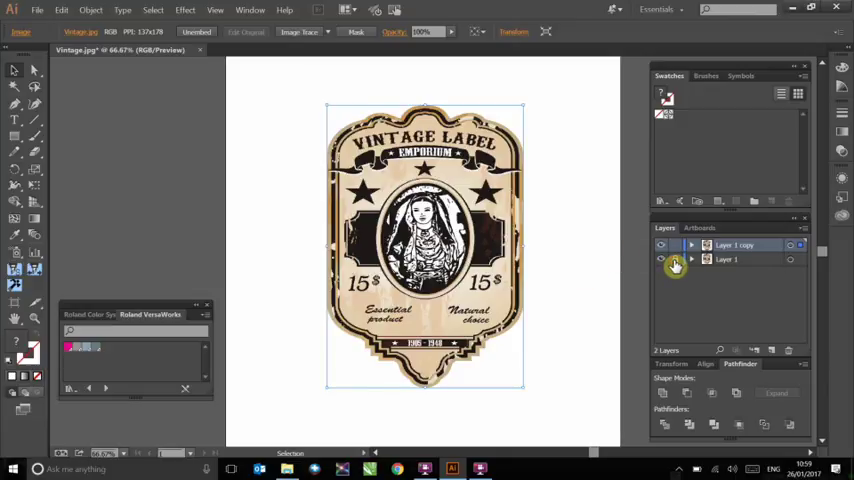
Lock the original Layer 1 beneath the copied label layer.
{"action": "left_click", "coordinate": [661, 245]}
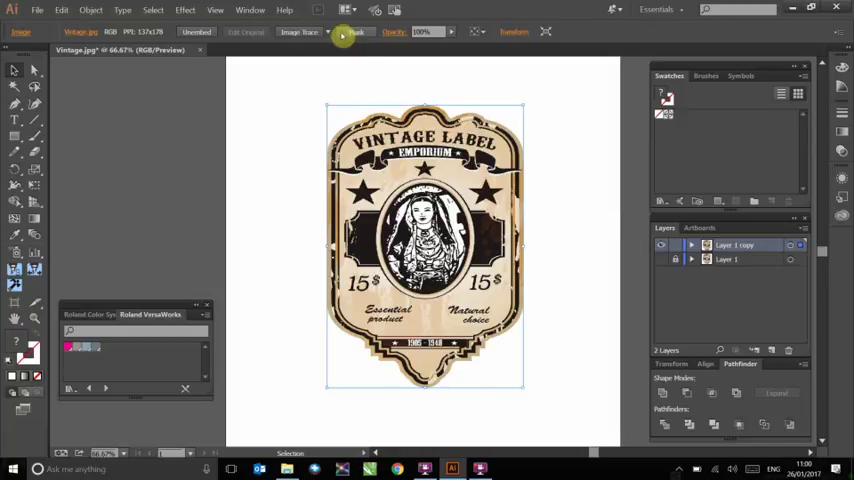
Trace the copied label image with the 3 Colors Image Trace preset.
{"action": "left_click", "coordinate": [330, 32]}
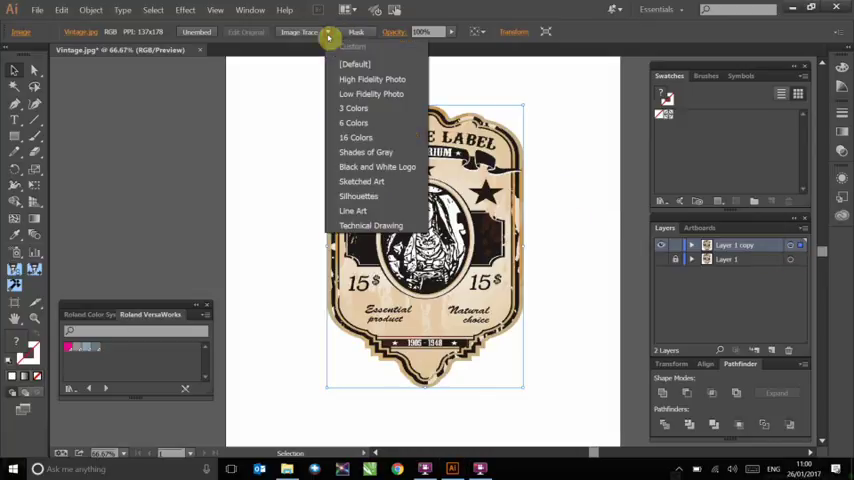
{"action": "mouse_move", "coordinate": [354, 108]}
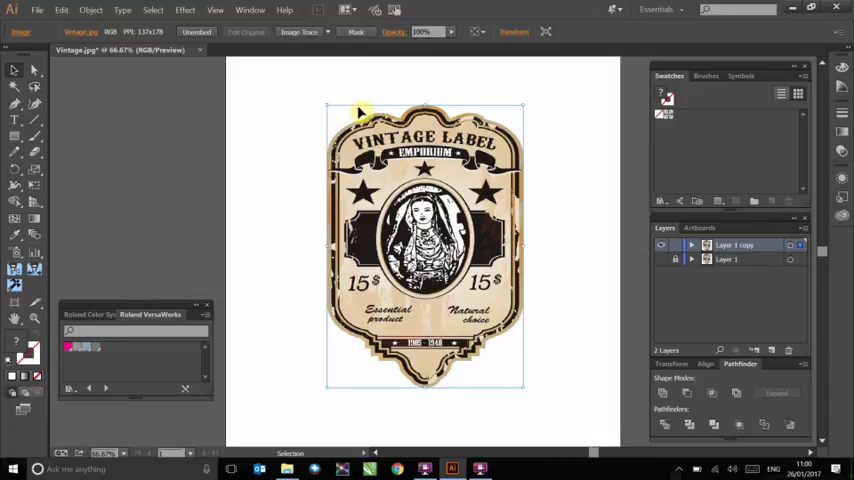
{"action": "left_click", "coordinate": [294, 31]}
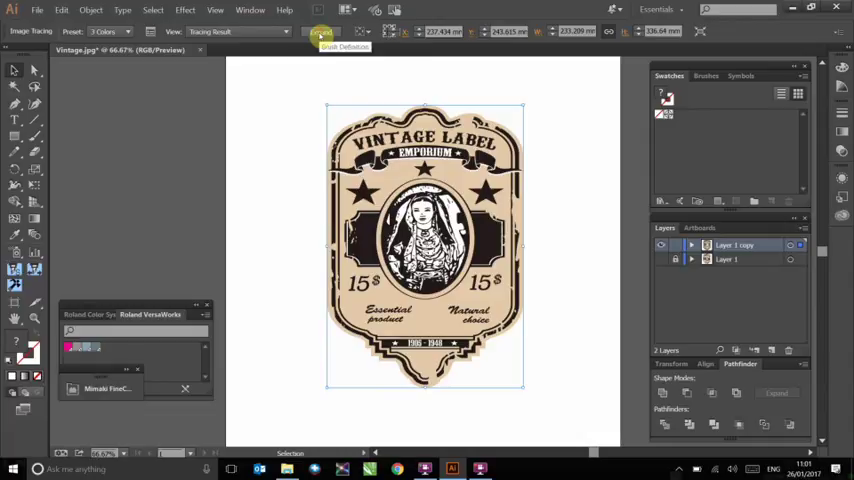
Expand the trace into editable paths, move it left, and select a top-edge path.
{"action": "left_click", "coordinate": [322, 36]}
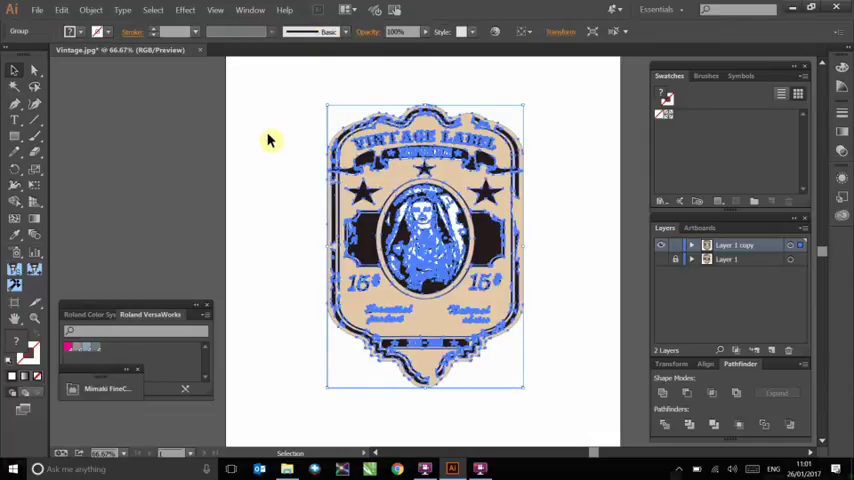
{"action": "mouse_move", "coordinate": [307, 190]}
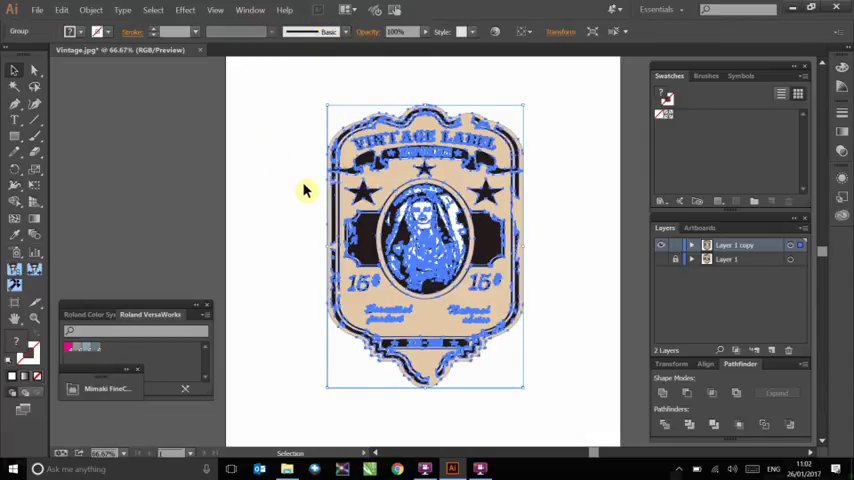
{"action": "mouse_move", "coordinate": [303, 210]}
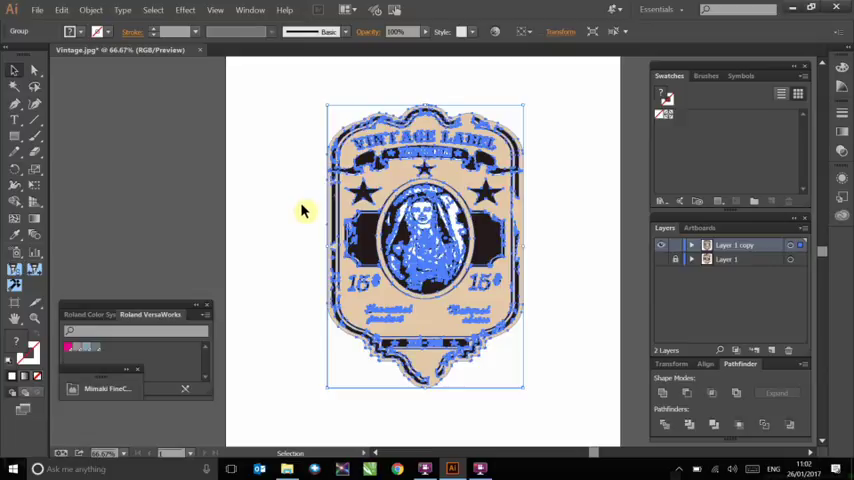
{"action": "mouse_move", "coordinate": [448, 238]}
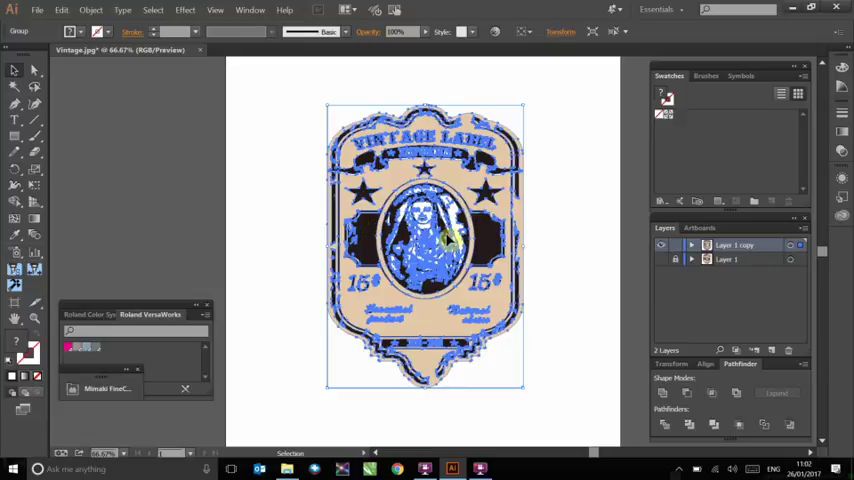
{"action": "left_click_drag", "start_coordinate": [445, 237], "coordinate": [275, 237]}
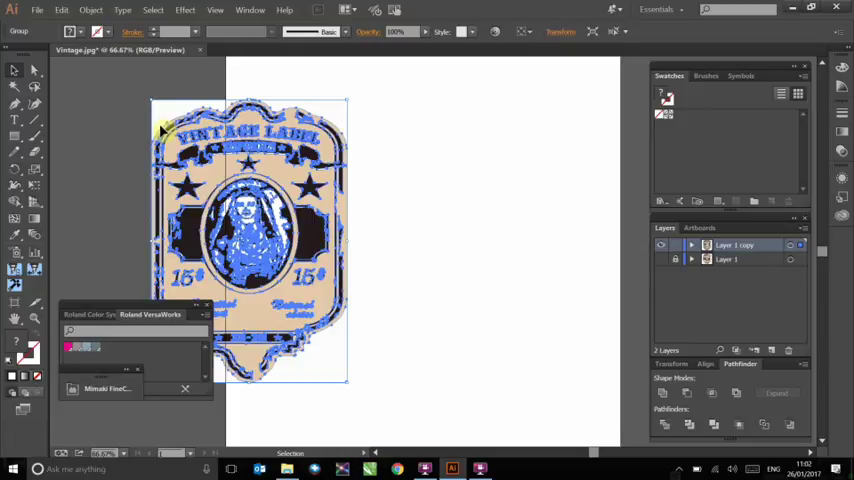
{"action": "left_click", "coordinate": [15, 84]}
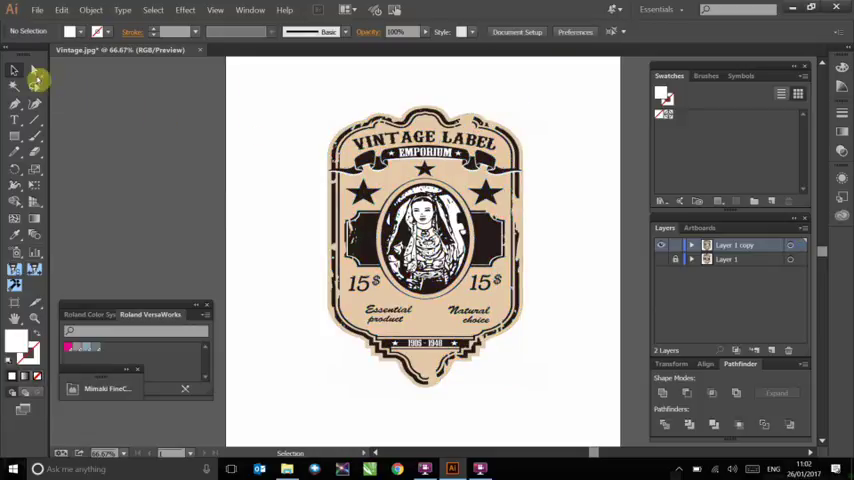
{"action": "left_click", "coordinate": [15, 85]}
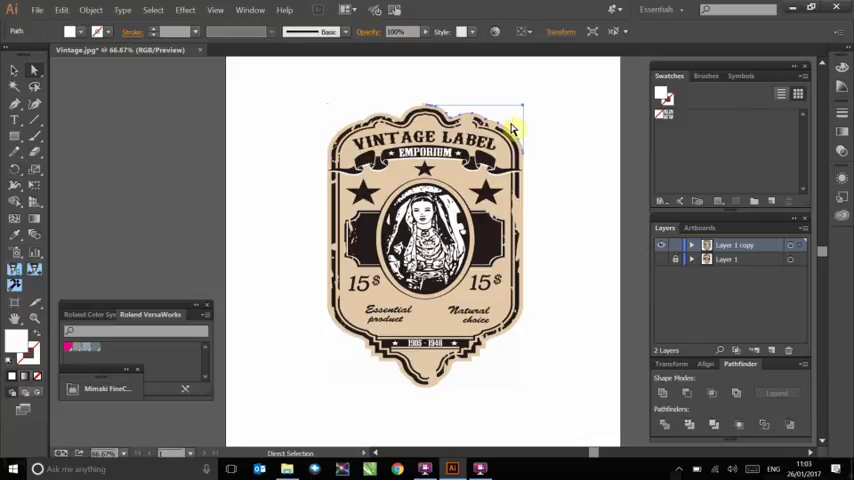
{"action": "left_click", "coordinate": [330, 114]}
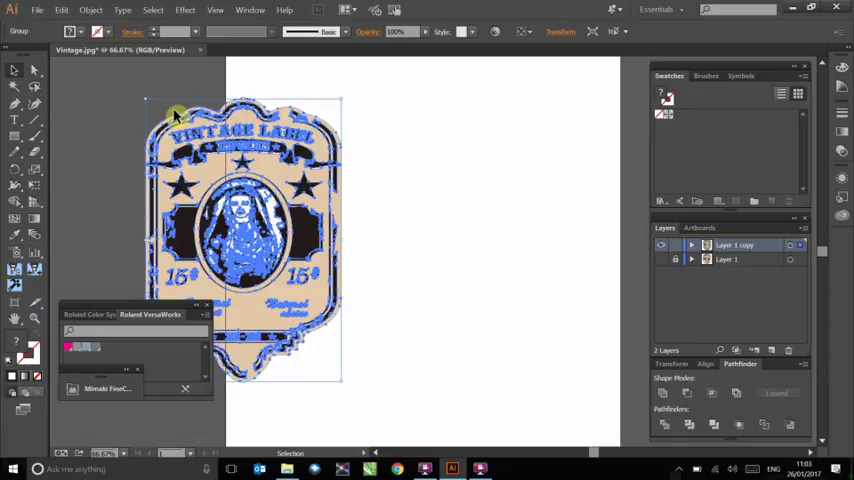
Switch selection tools and open a menu-bar command for the traced label copy.
{"action": "left_click", "coordinate": [15, 85]}
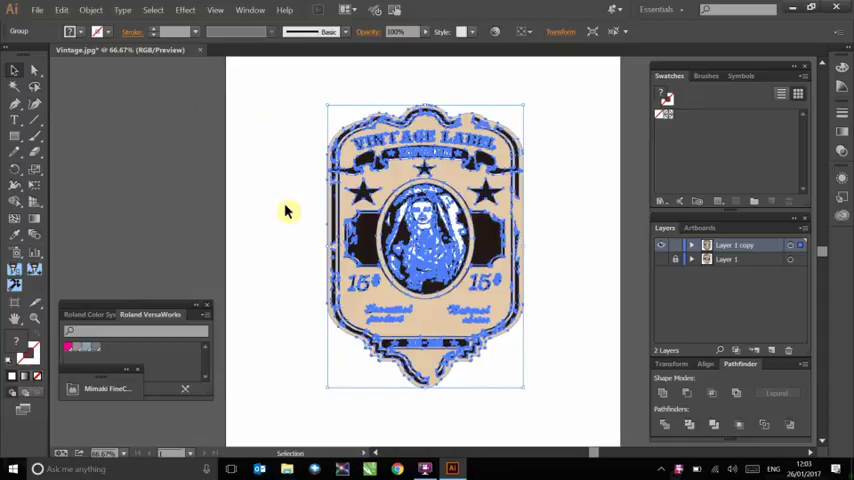
{"action": "left_click", "coordinate": [249, 10]}
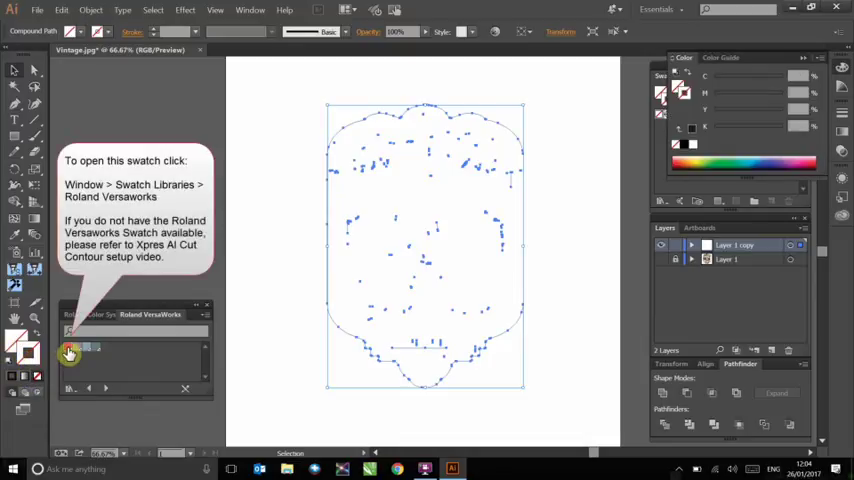
Set the magenta CutContour outline's stroke weight to 0.25 pt, then deselect it.
{"action": "left_click", "coordinate": [68, 347]}
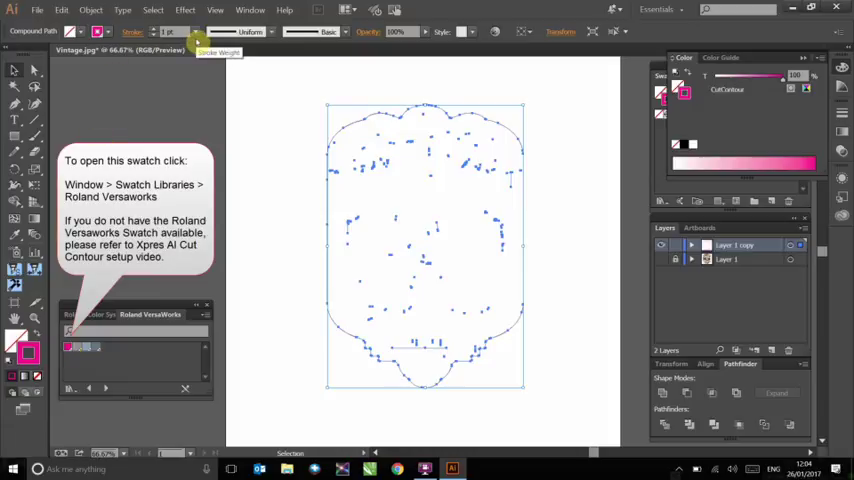
{"action": "left_click", "coordinate": [217, 31]}
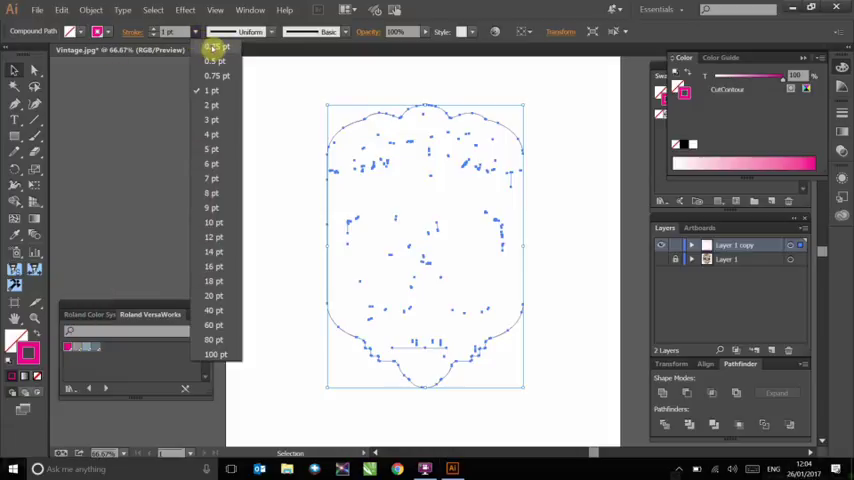
{"action": "left_click", "coordinate": [213, 47]}
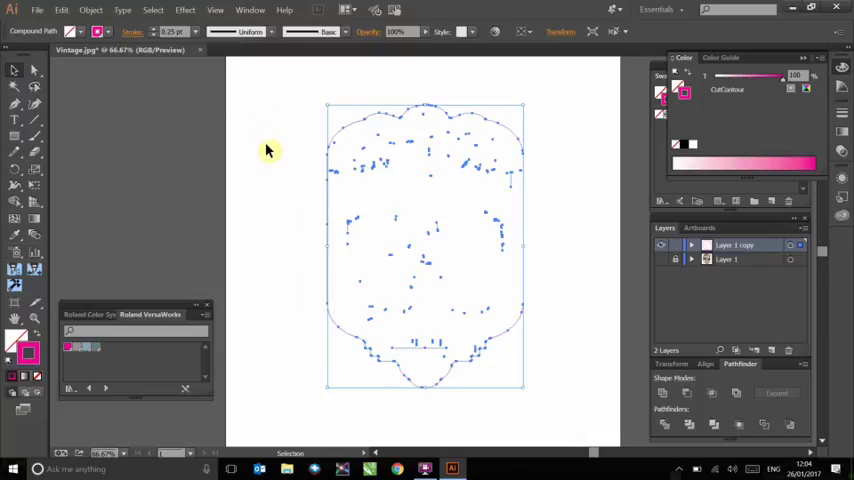
{"action": "left_click", "coordinate": [267, 152]}
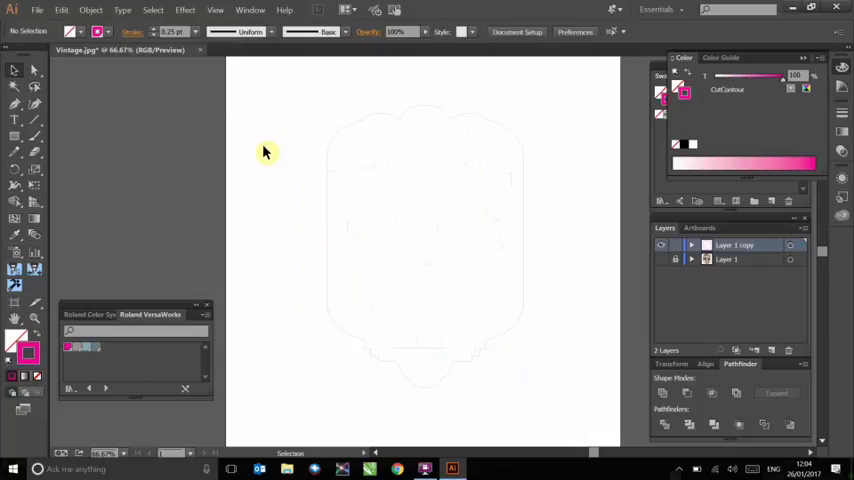
{"action": "mouse_move", "coordinate": [258, 151]}
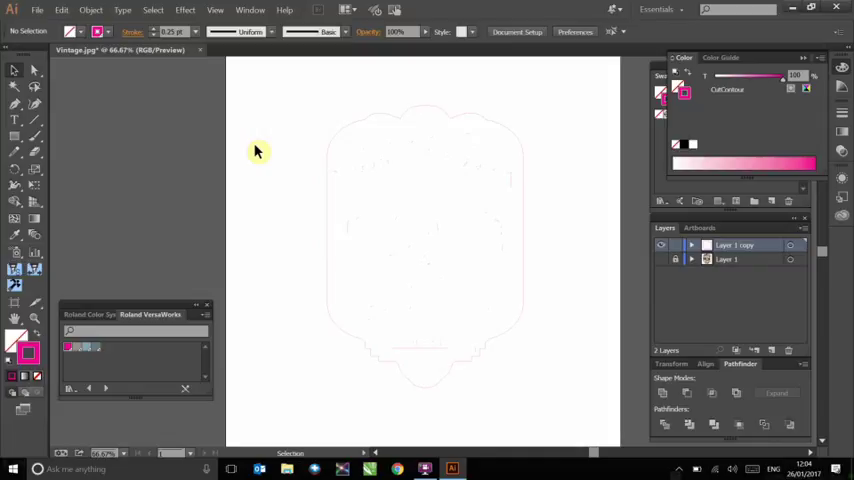
{"action": "mouse_move", "coordinate": [270, 183]}
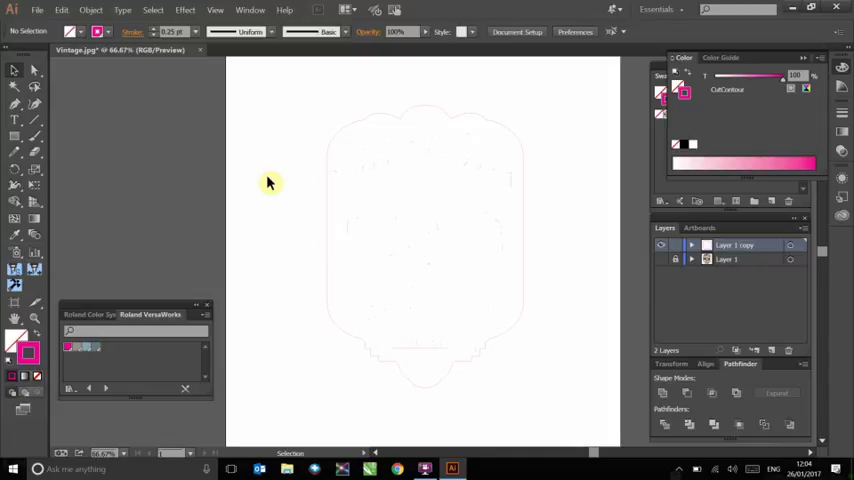
{"action": "mouse_move", "coordinate": [160, 87]}
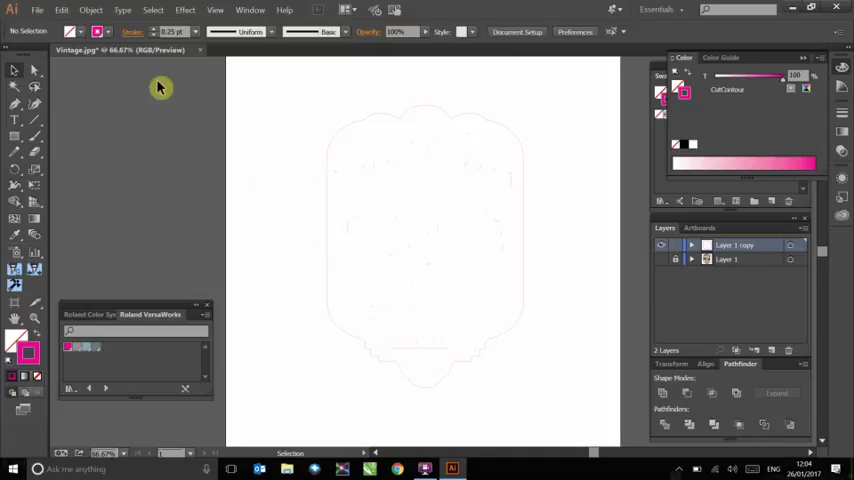
{"action": "left_click", "coordinate": [35, 85]}
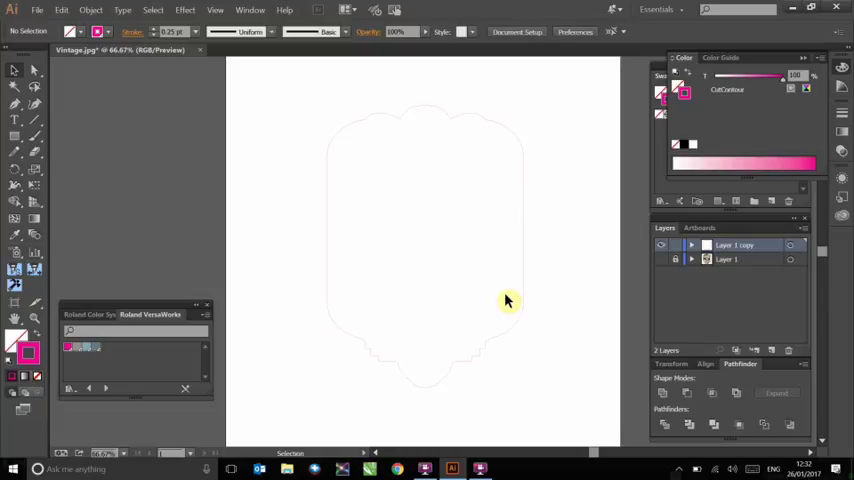
{"action": "mouse_move", "coordinate": [330, 293]}
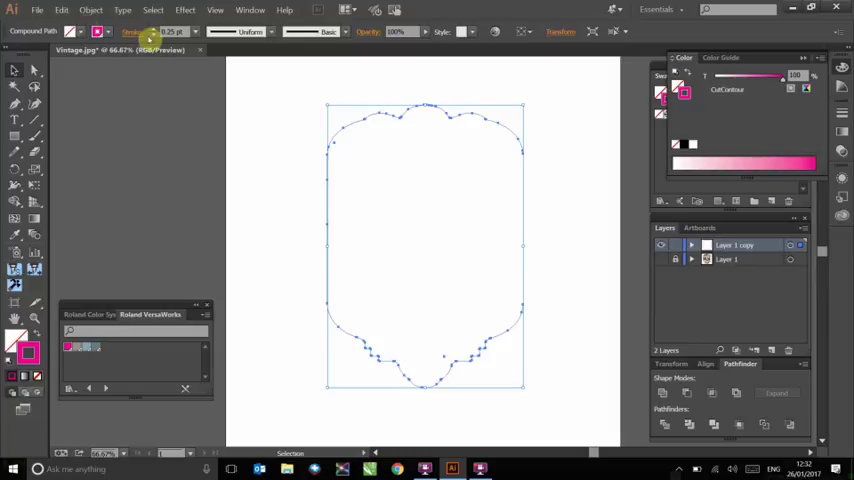
Apply a -1 mm Offset Path to the CutContour outline.
{"action": "left_click", "coordinate": [90, 10]}
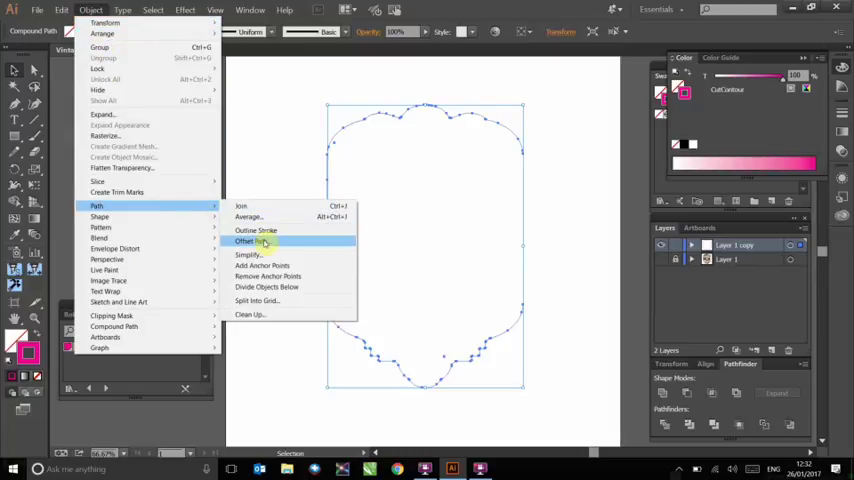
{"action": "left_click", "coordinate": [250, 241]}
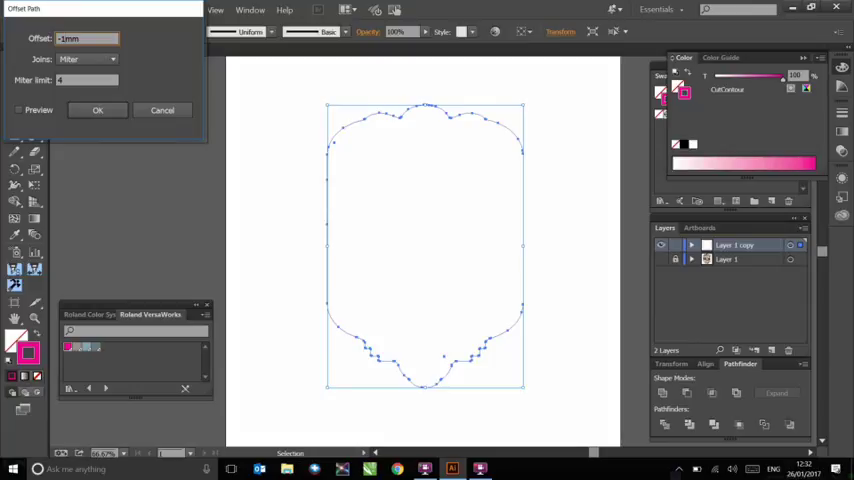
{"action": "left_click", "coordinate": [97, 110]}
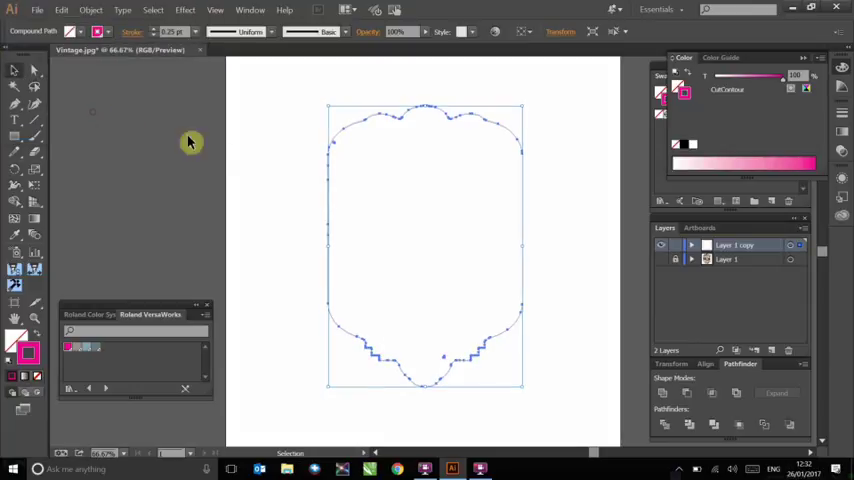
{"action": "mouse_move", "coordinate": [263, 178]}
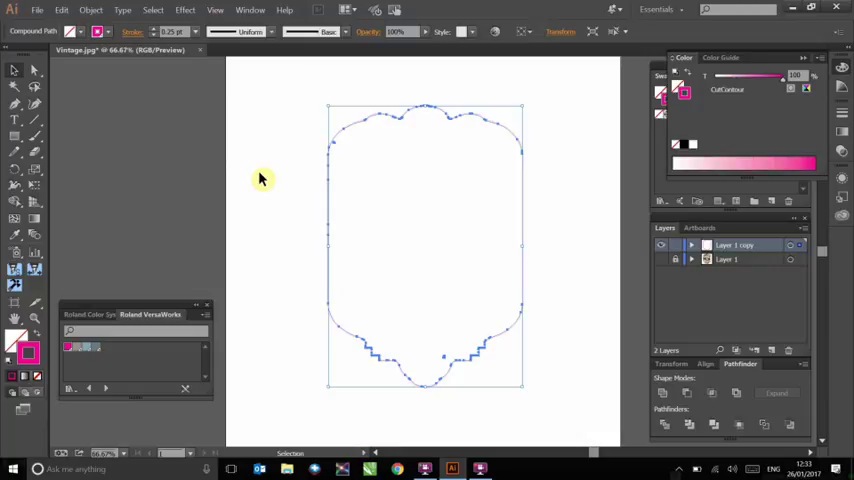
{"action": "mouse_move", "coordinate": [280, 186]}
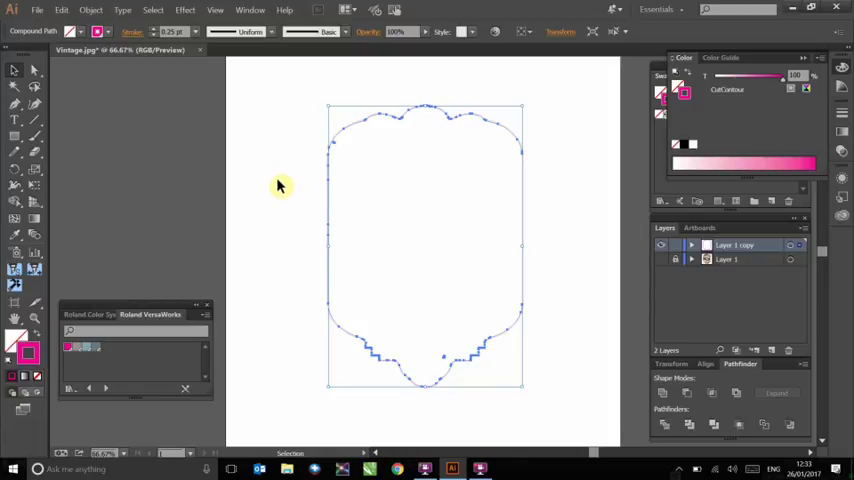
Deselect, then use Direct Selection on the outline's lower edge to inspect anchors.
{"action": "left_click", "coordinate": [280, 186]}
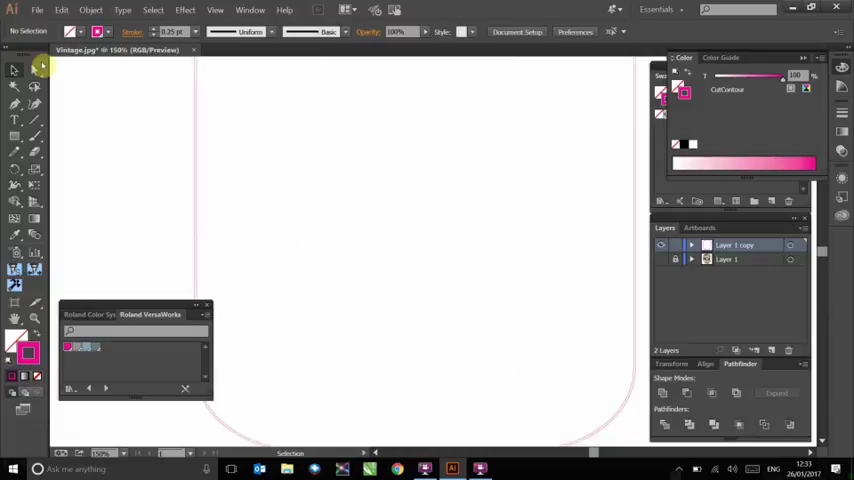
{"action": "left_click", "coordinate": [14, 70]}
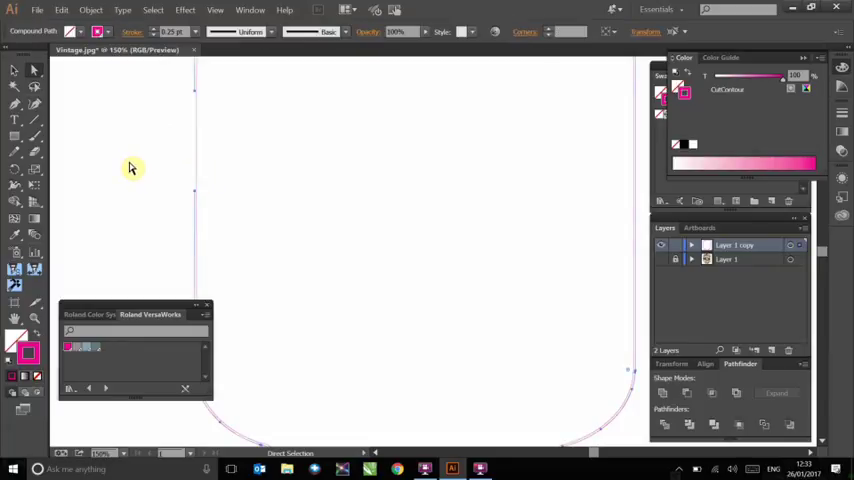
{"action": "left_click", "coordinate": [132, 152]}
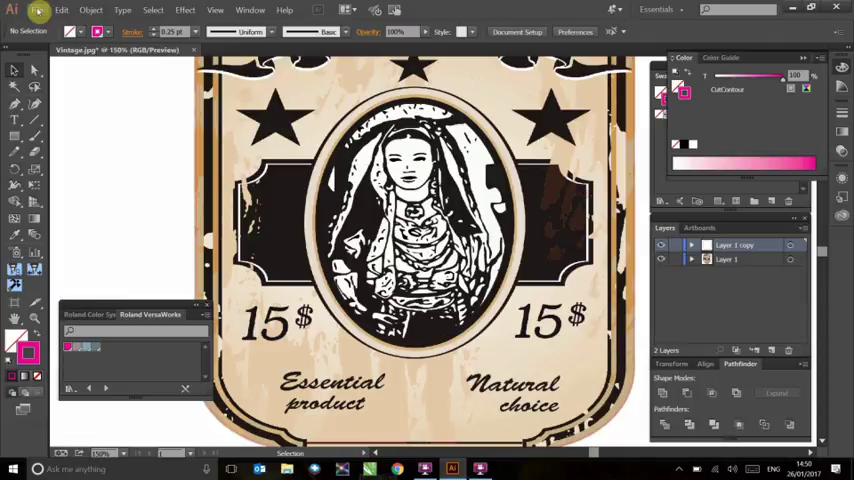
Open the File menu over the label artwork and its cut line.
{"action": "left_click", "coordinate": [37, 10]}
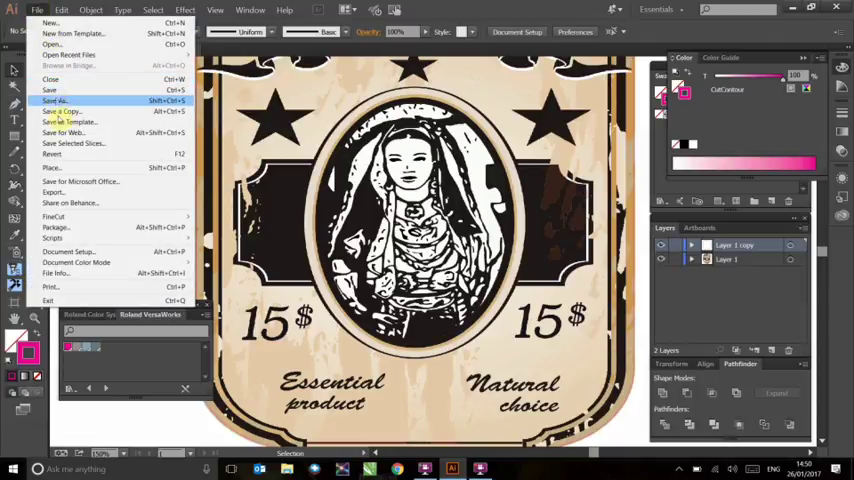
{"action": "mouse_move", "coordinate": [54, 192]}
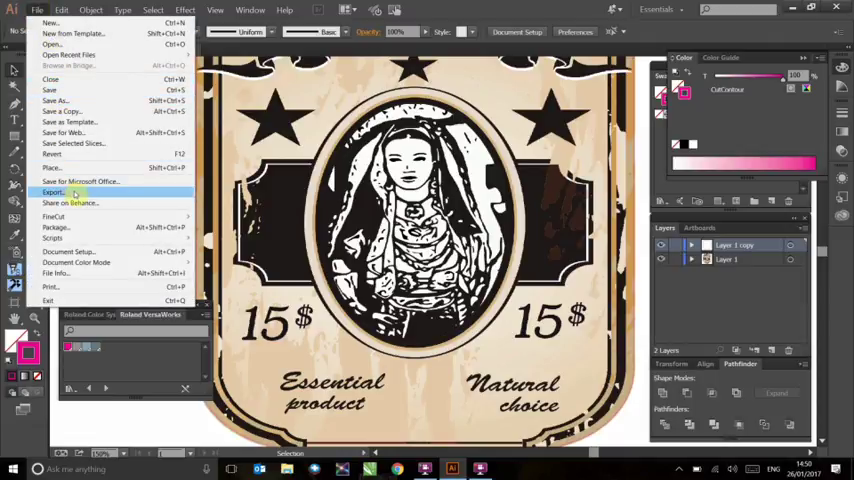